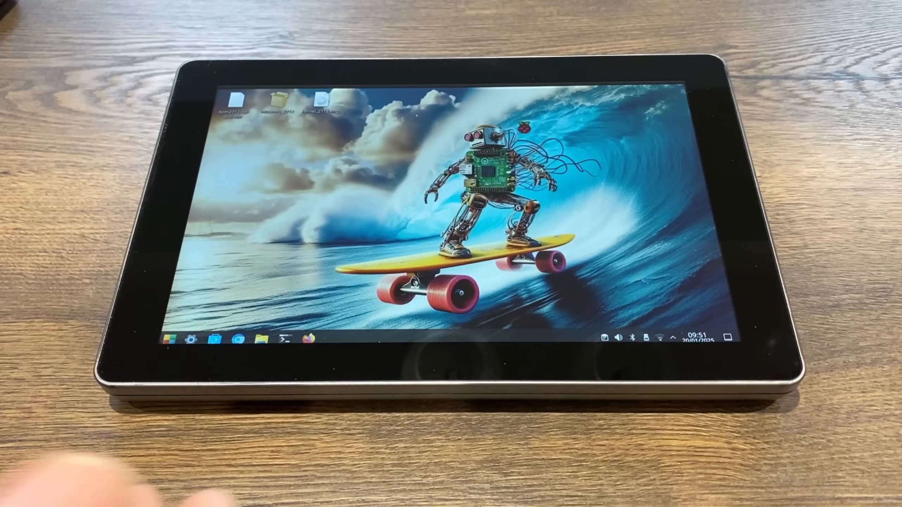
Launch Chromium and Dolphin from the taskbar and show the Bookshelf folder
{"action": "left_click", "coordinate": [177, 338]}
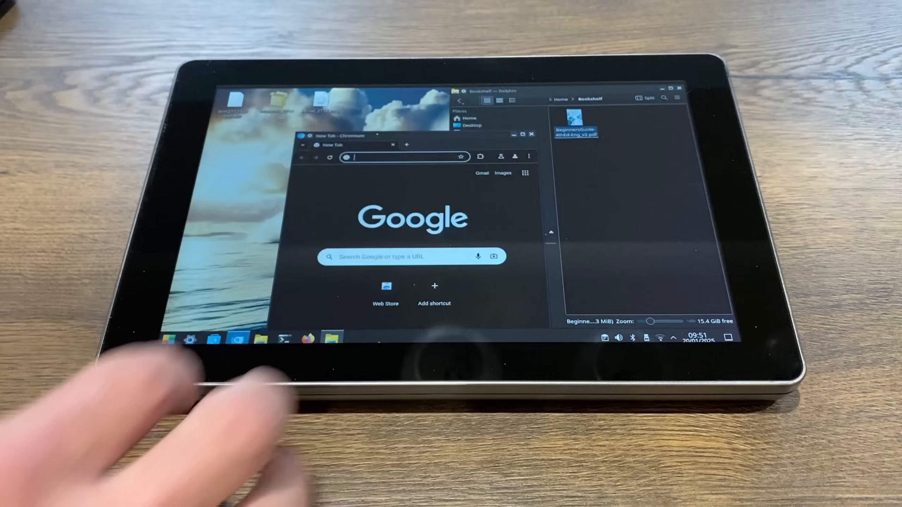
Switch to the Plasma Mobile session's home screen with Firefox, Konsole, Waydroid and Aptoide
{"action": "left_click", "coordinate": [168, 338]}
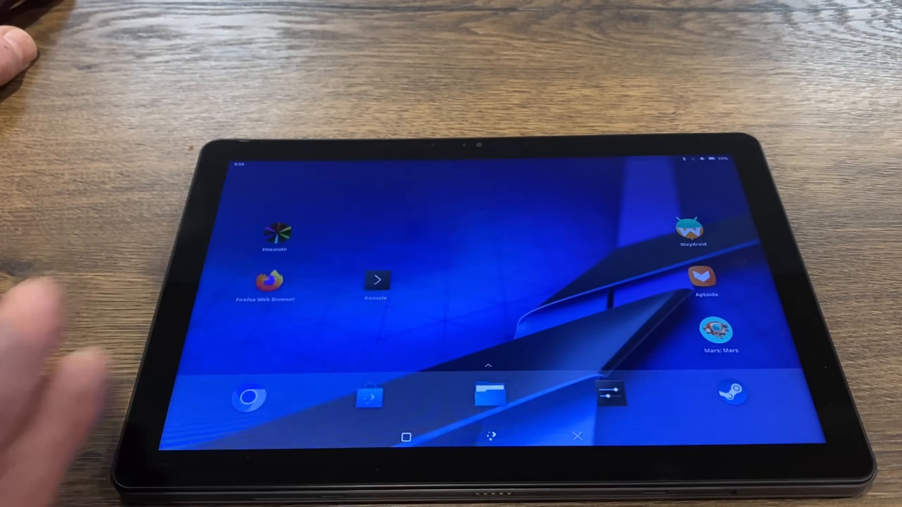
Open Firefox on bbc.co.uk/sport and scroll down the page
{"action": "left_click", "coordinate": [265, 282]}
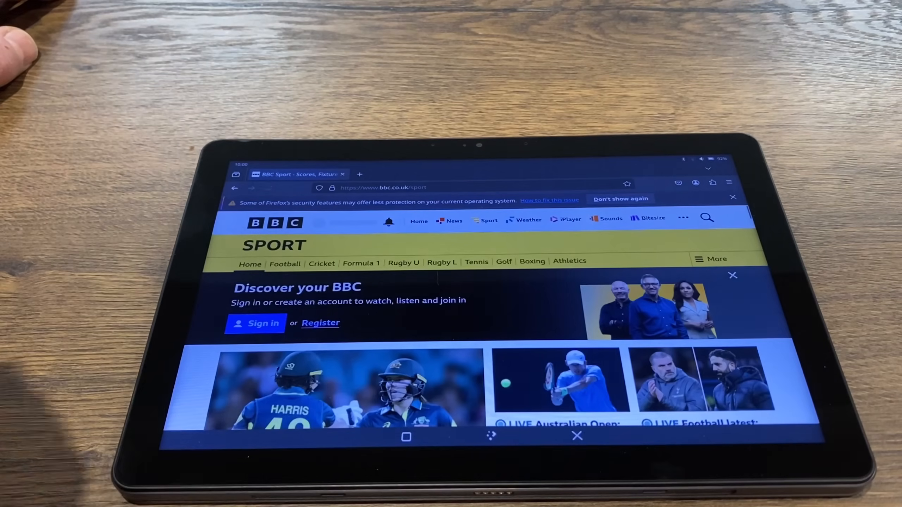
{"action": "scroll", "scroll_direction": "down", "scroll_amount": 3}
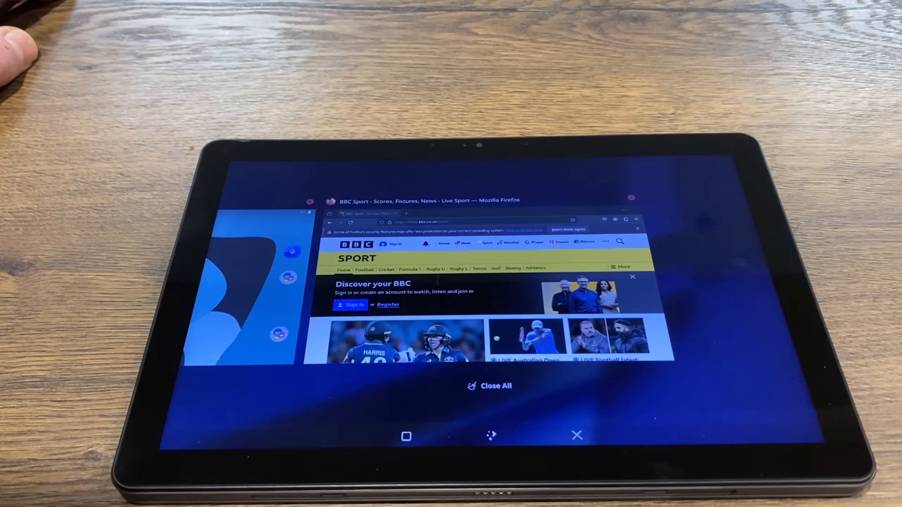
Close the Firefox window from the task switcher
{"action": "left_click", "coordinate": [489, 385]}
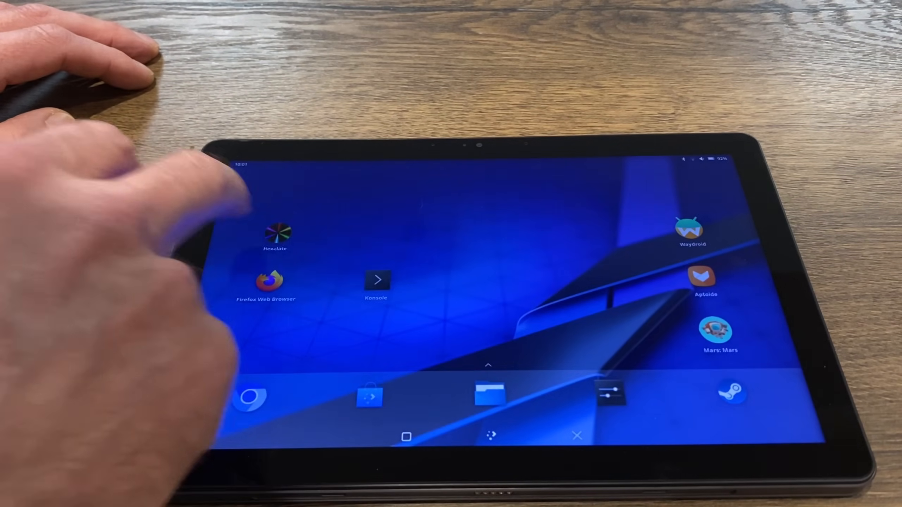
Open Steam from the dock to its Store page featuring Stardew Valley
{"action": "left_click", "coordinate": [276, 233]}
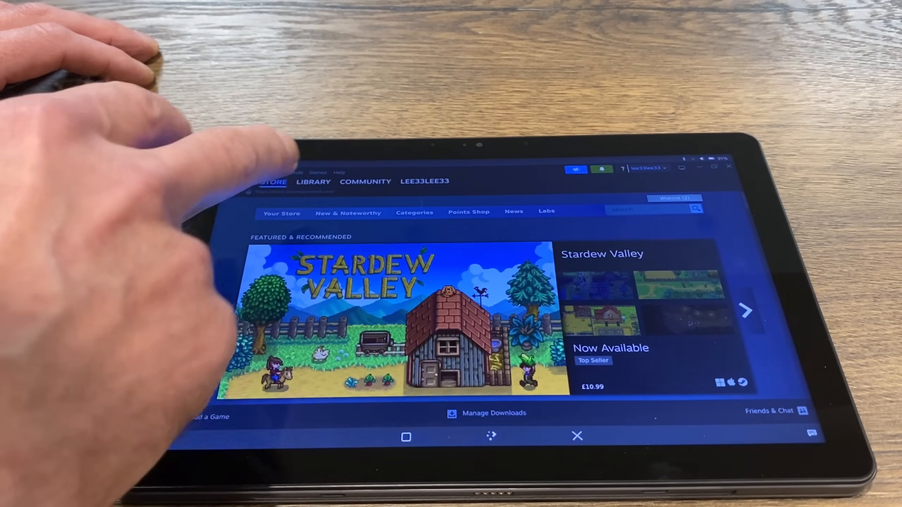
Launch FlatOut 2 from the Steam library with the standard Play option
{"action": "left_click", "coordinate": [312, 181]}
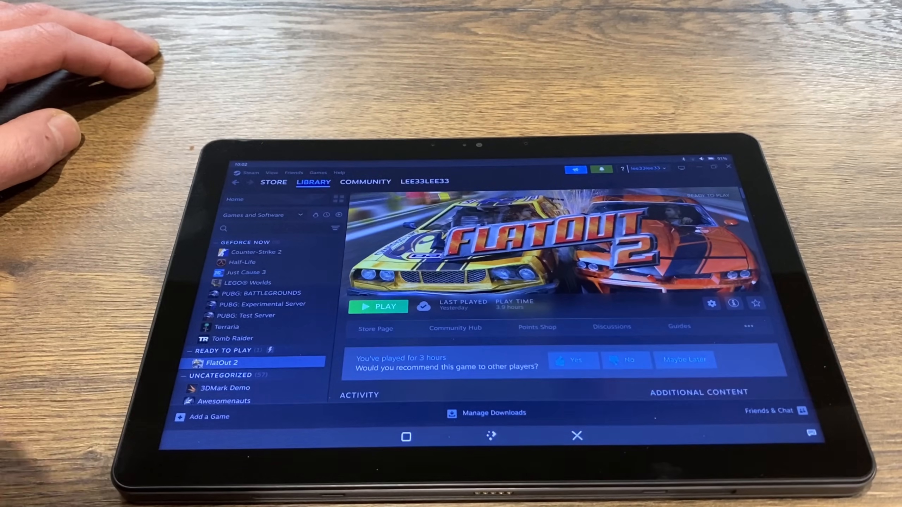
{"action": "left_click", "coordinate": [378, 305]}
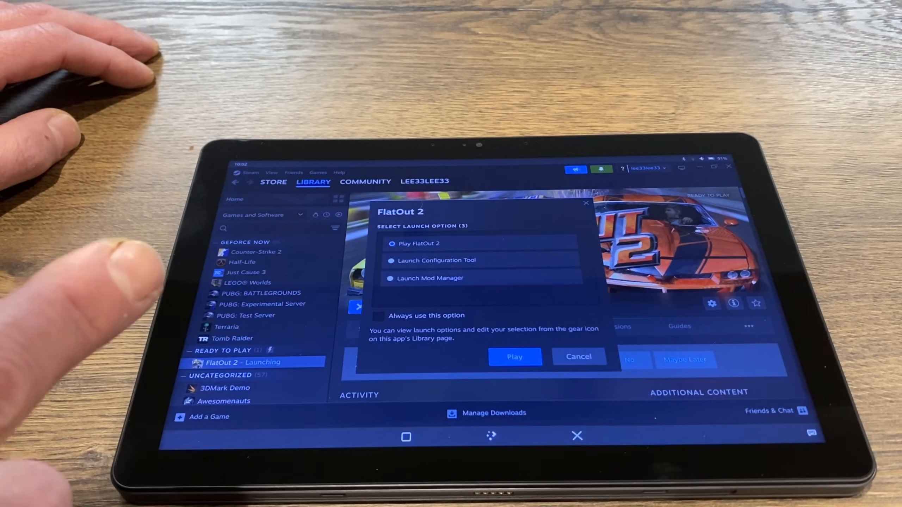
{"action": "left_click", "coordinate": [513, 356]}
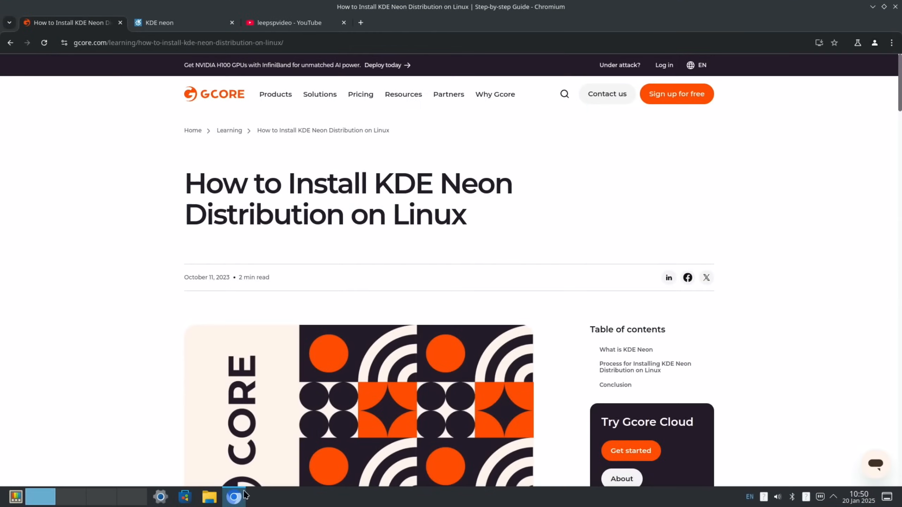
Close the Gcore and YouTube tabs and clear Chromium off the desktop
{"action": "left_click", "coordinate": [283, 22]}
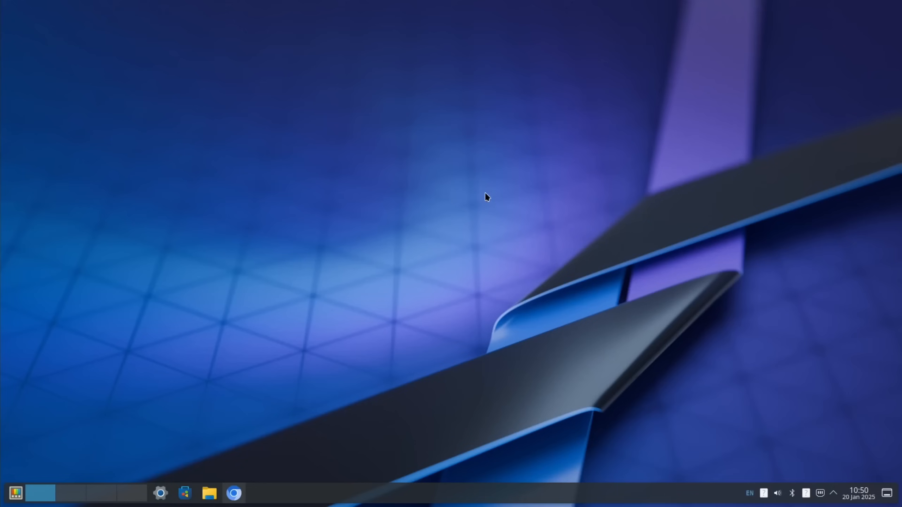
{"action": "left_click", "coordinate": [233, 492]}
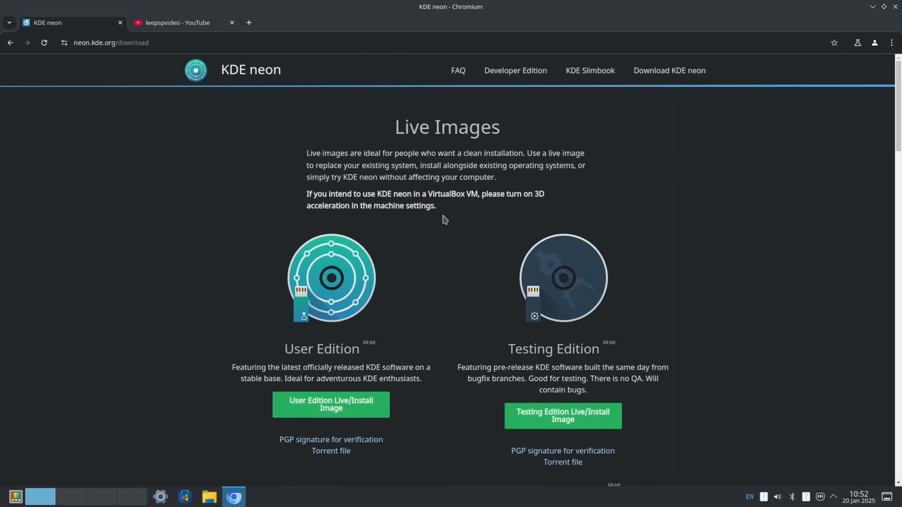
{"action": "mouse_move", "coordinate": [109, 281]}
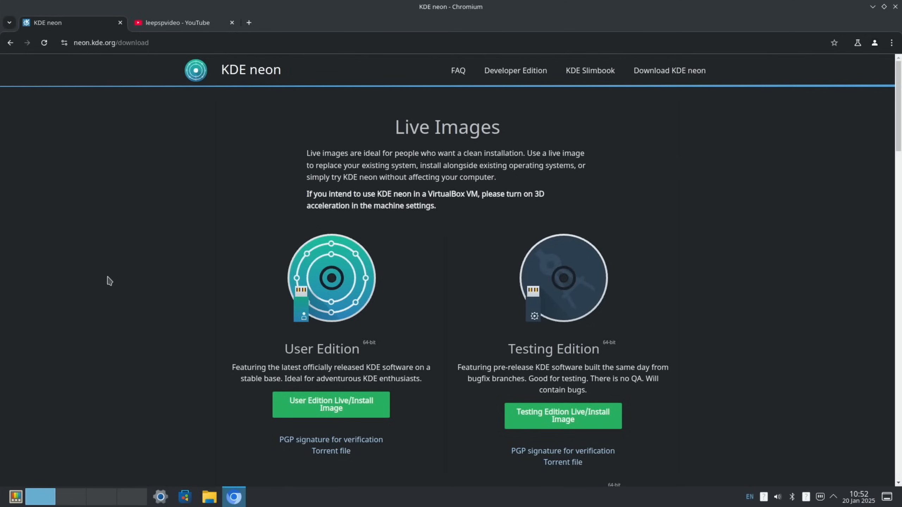
{"action": "mouse_move", "coordinate": [242, 303]}
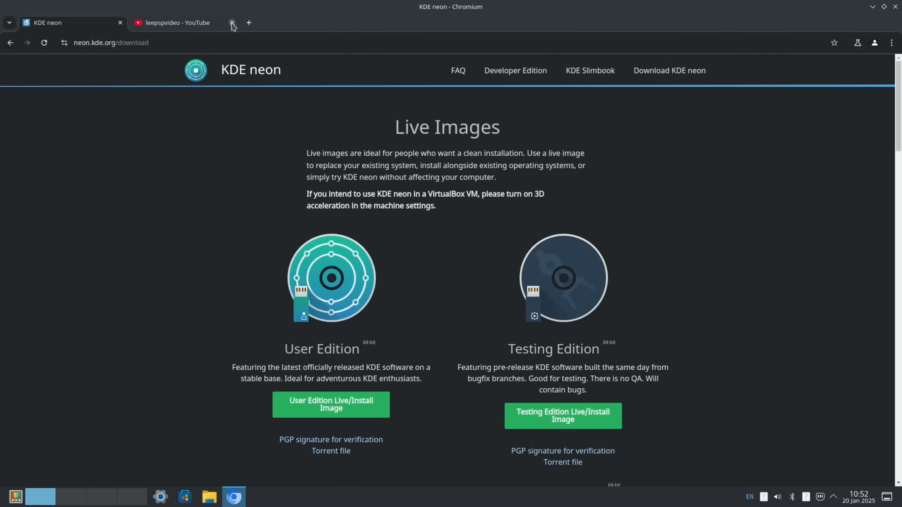
{"action": "left_click", "coordinate": [893, 6]}
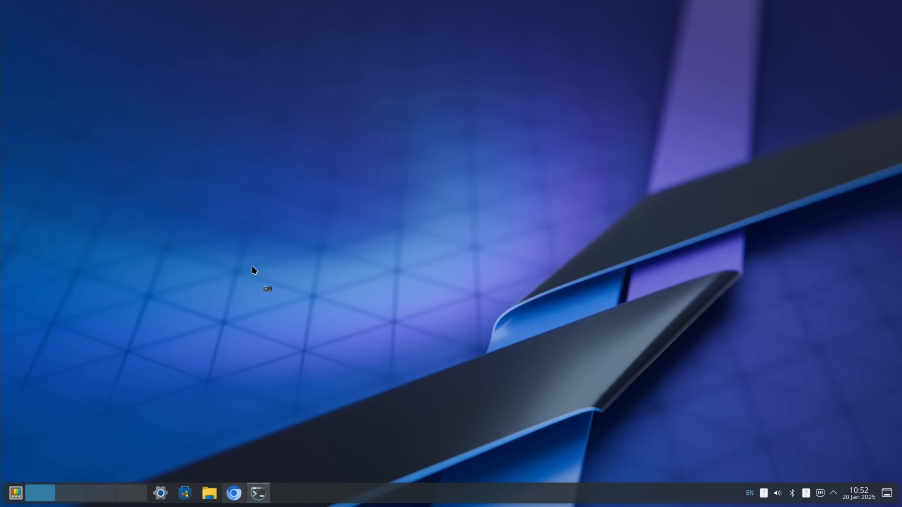
Run 'sudo apt install plasma-mobile' in a new Konsole terminal
{"action": "left_click", "coordinate": [257, 492]}
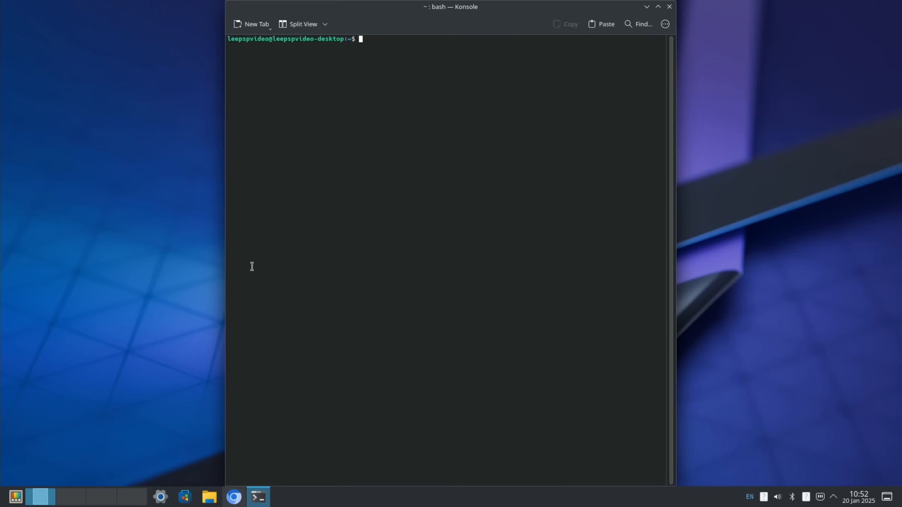
{"action": "type", "text": "sudo apt"}
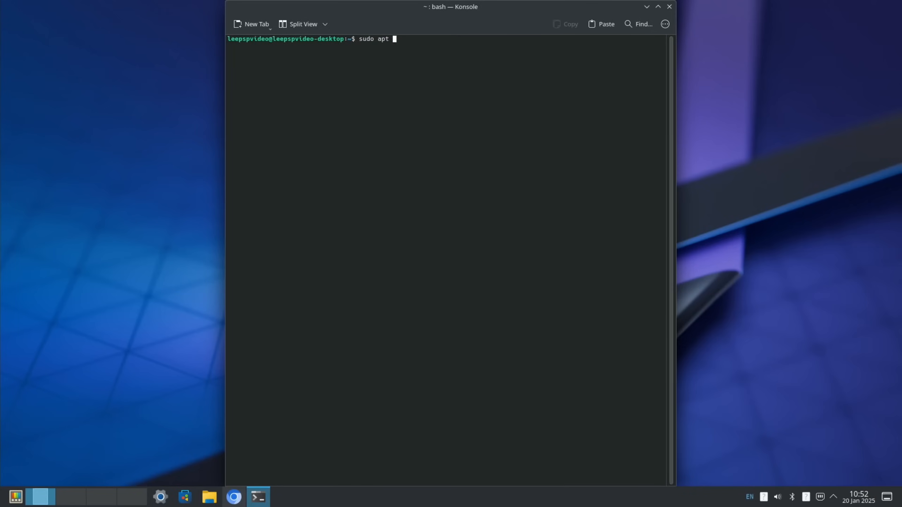
{"action": "type", "text": "install plas"}
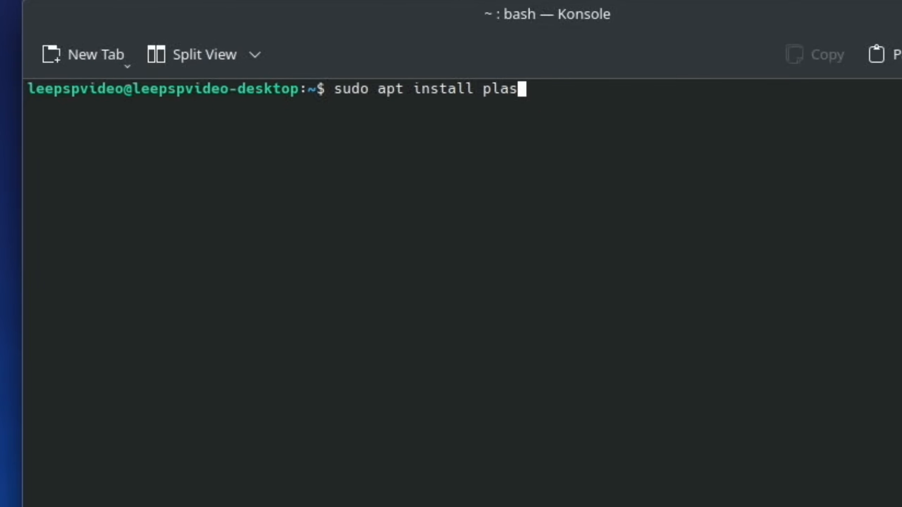
{"action": "type", "text": "ma-mob"}
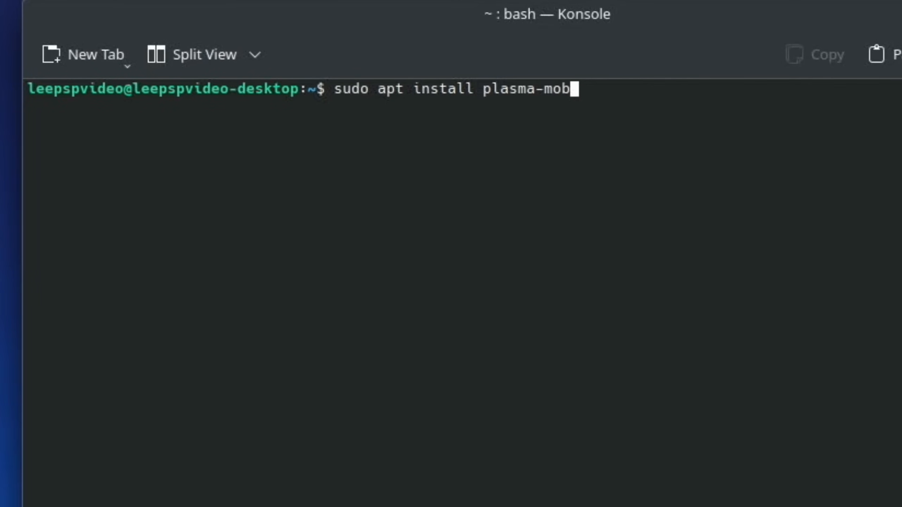
{"action": "key", "text": "Return"}
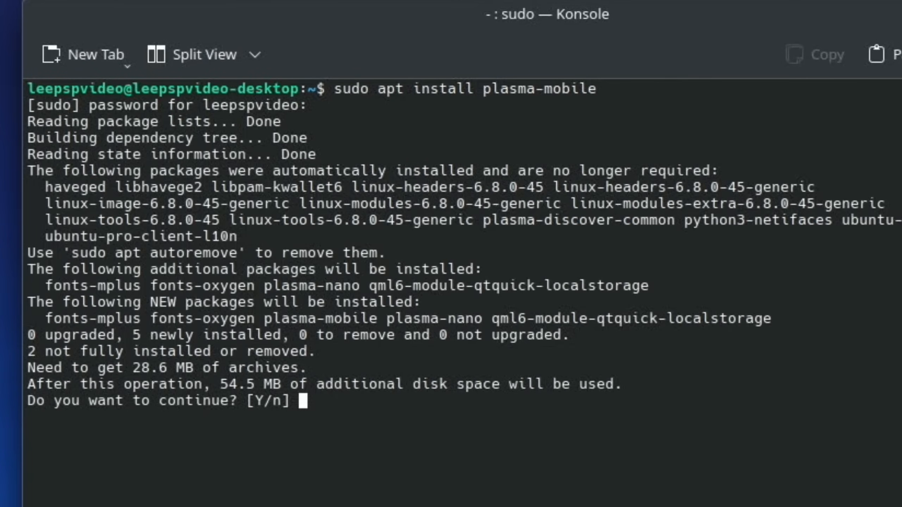